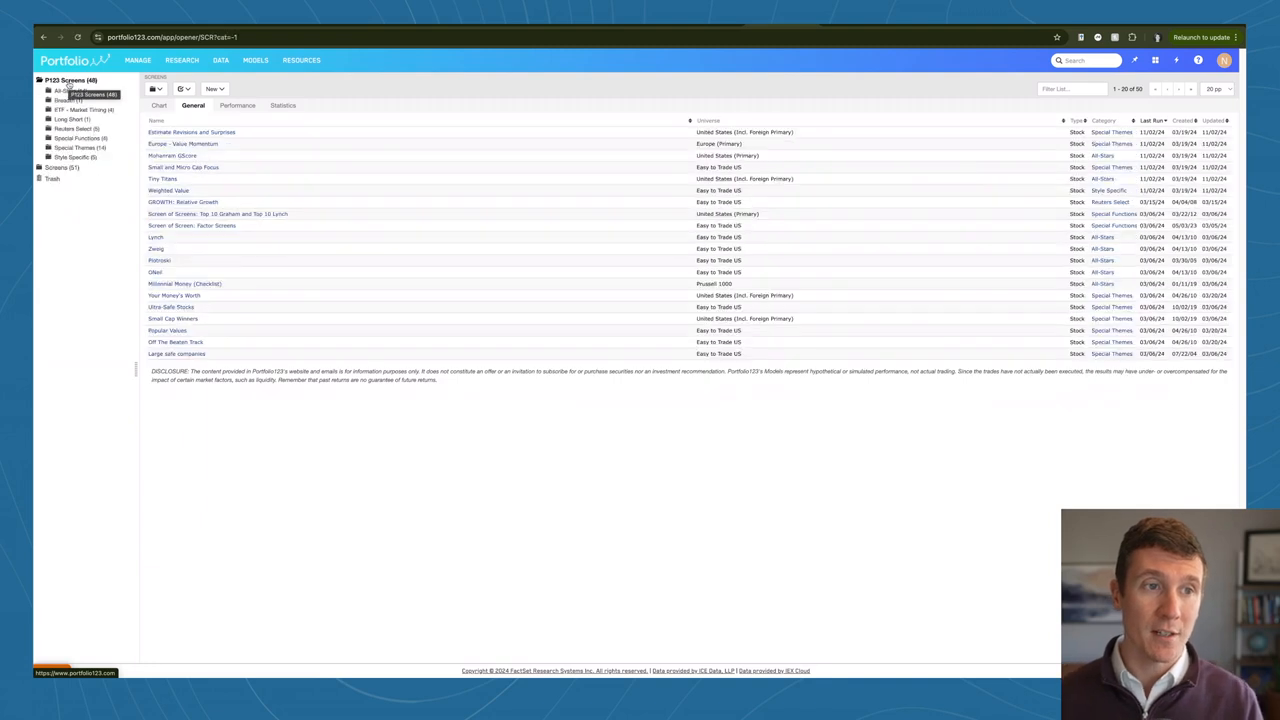
# Step: Switch the P123 Screens collection to the Chart view with return statistics
pyautogui.click(159, 105)
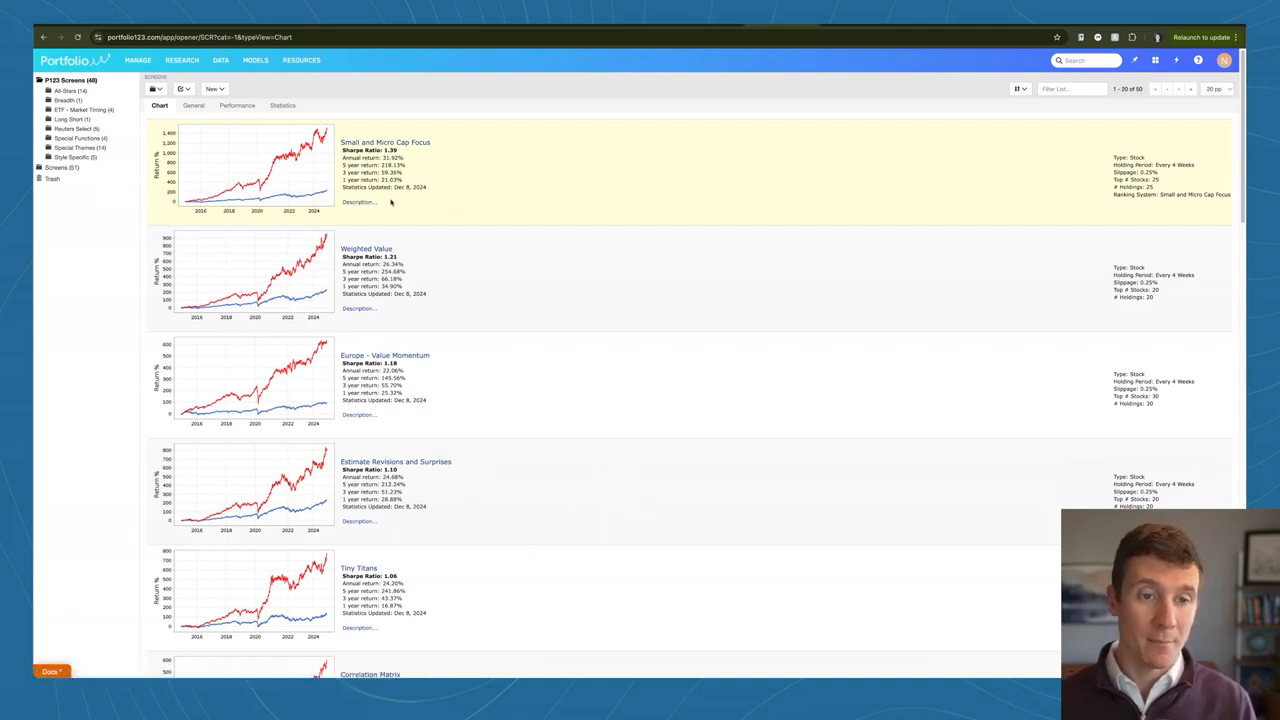
# Step: Scroll down the charted screens and open the Weighted Value screen
pyautogui.scroll(-3)
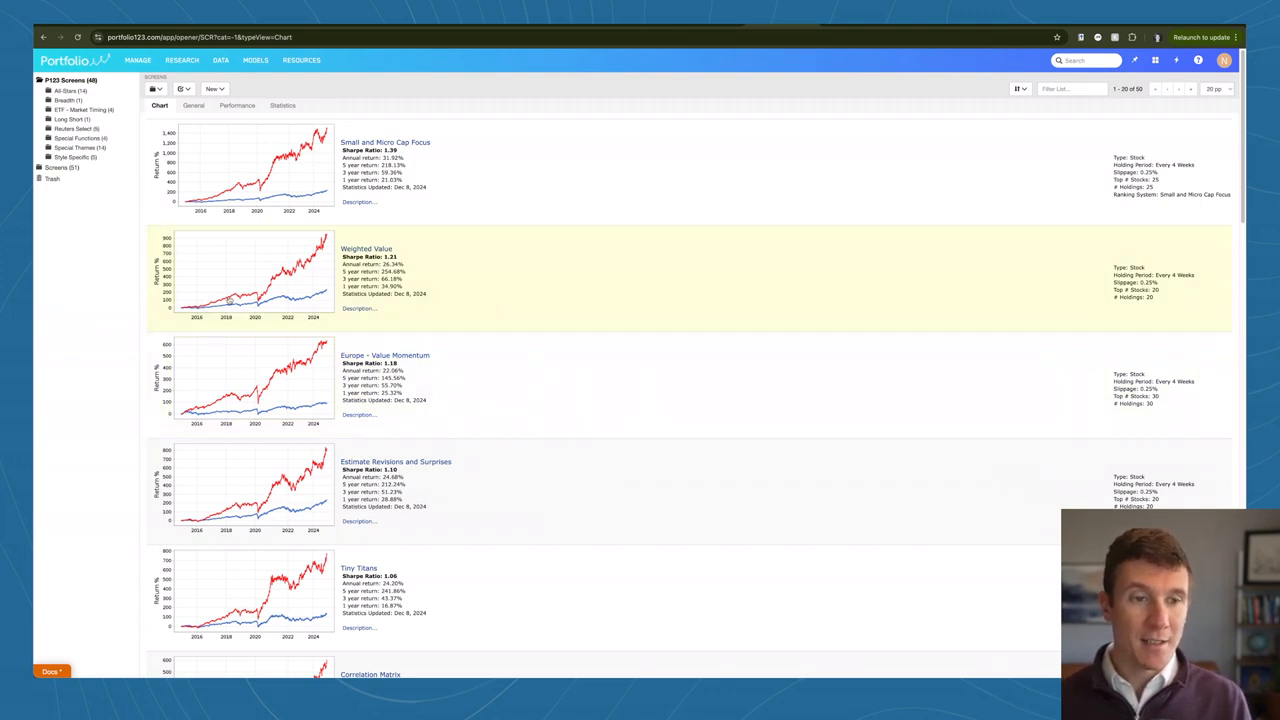
pyautogui.click(367, 248)
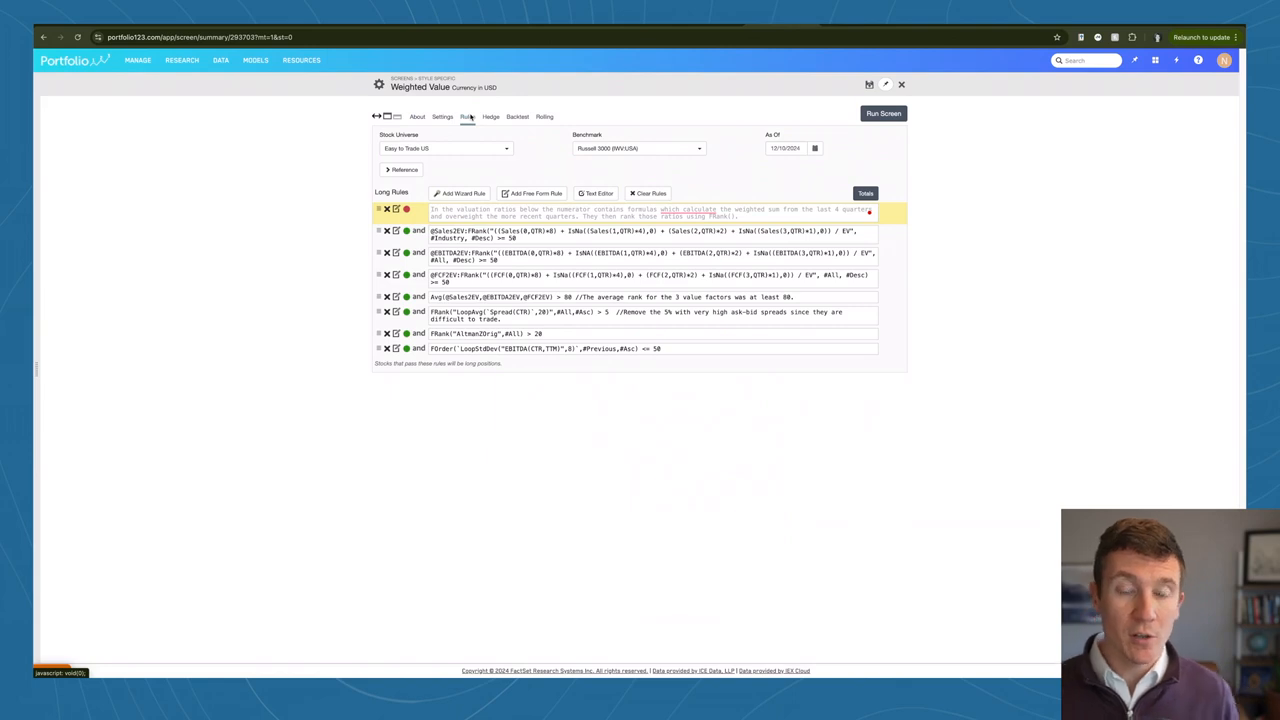
# Step: Open the Weighted Value screen's Backtest settings
pyautogui.click(517, 116)
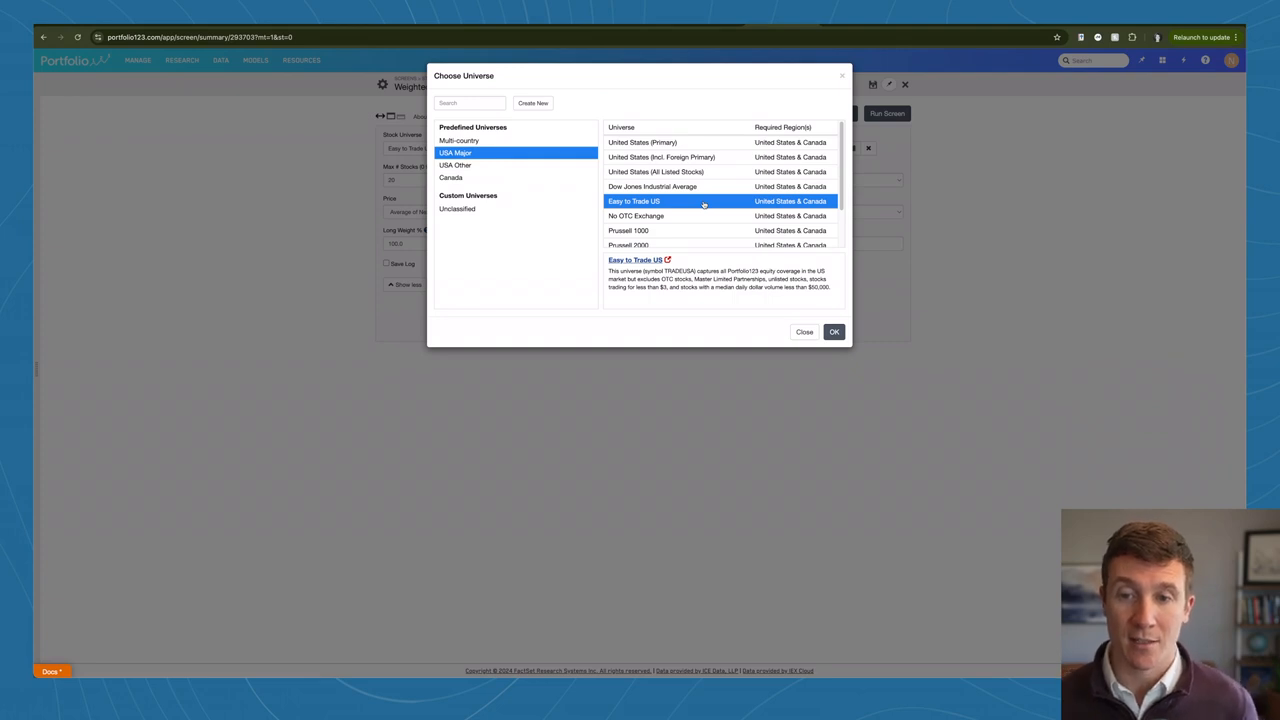
pyautogui.click(833, 331)
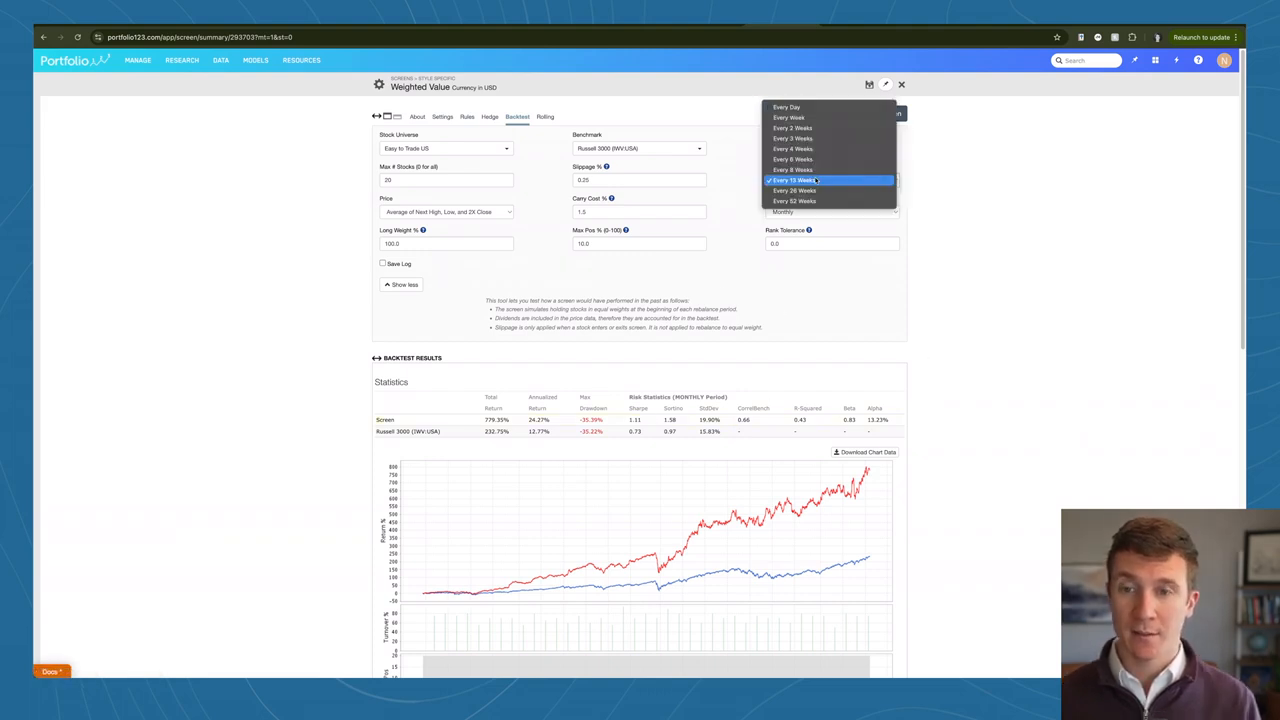
# Step: Change the backtest rebalance frequency to Every 52 Weeks
pyautogui.click(794, 200)
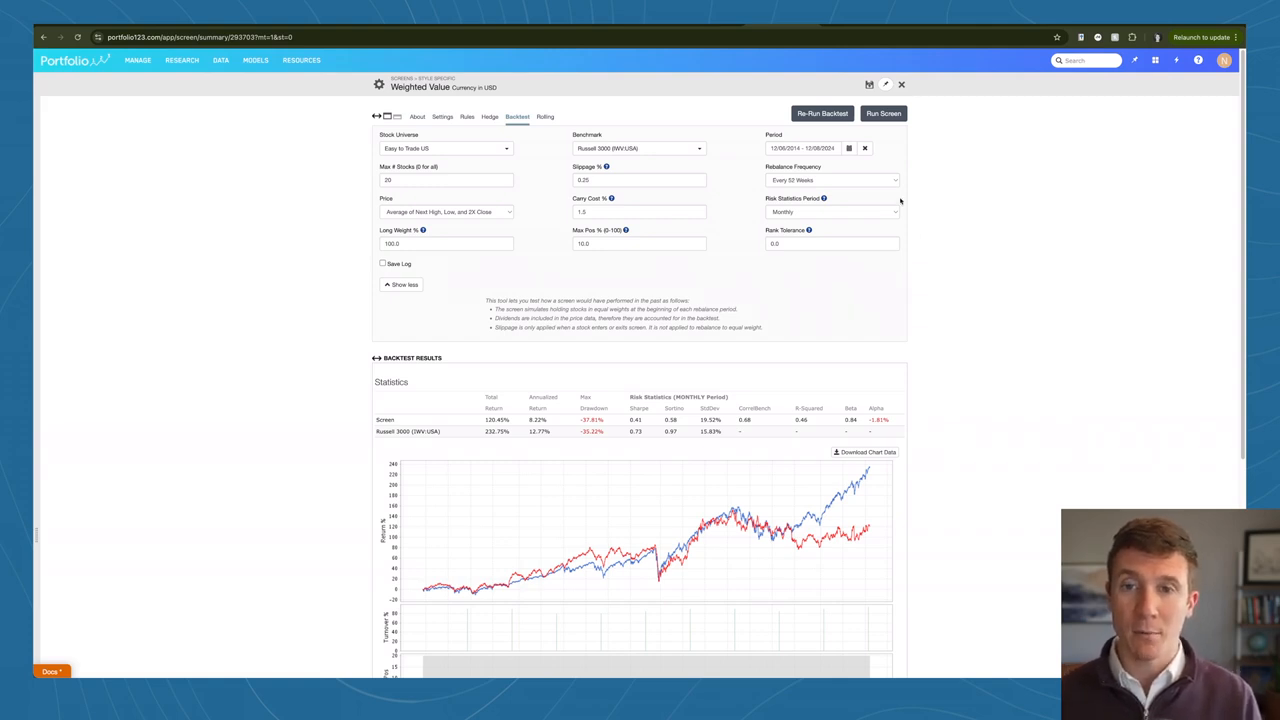